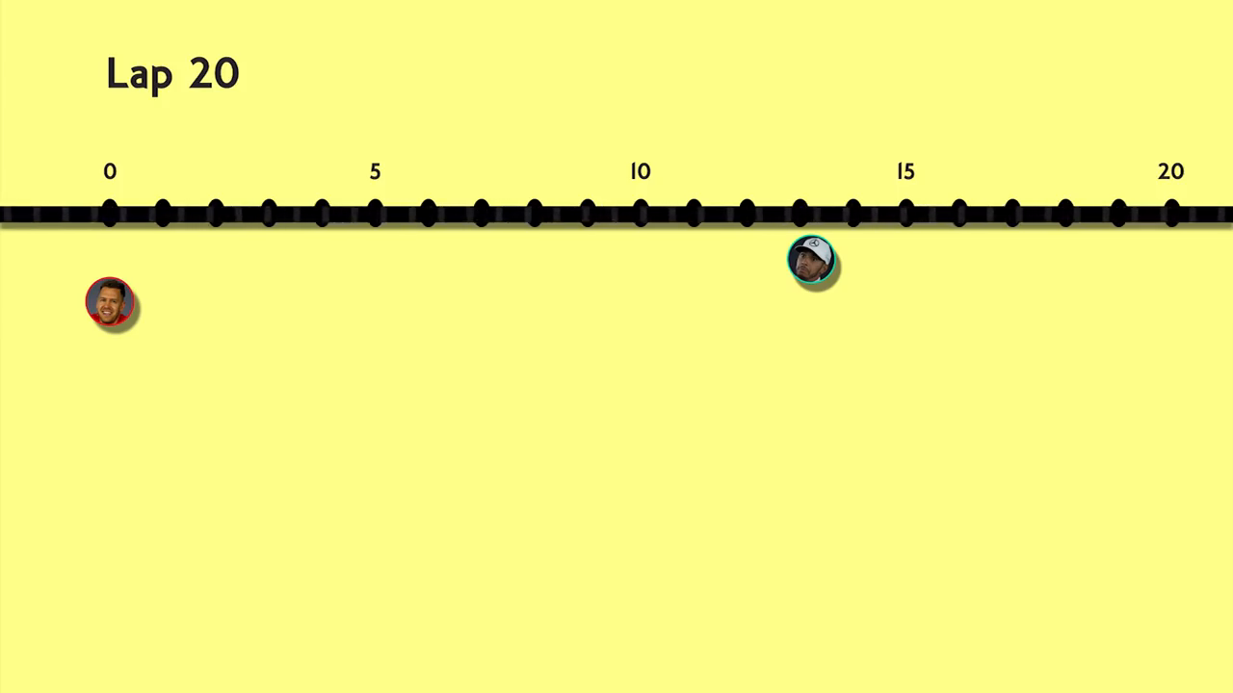
text(Time lost during a p)
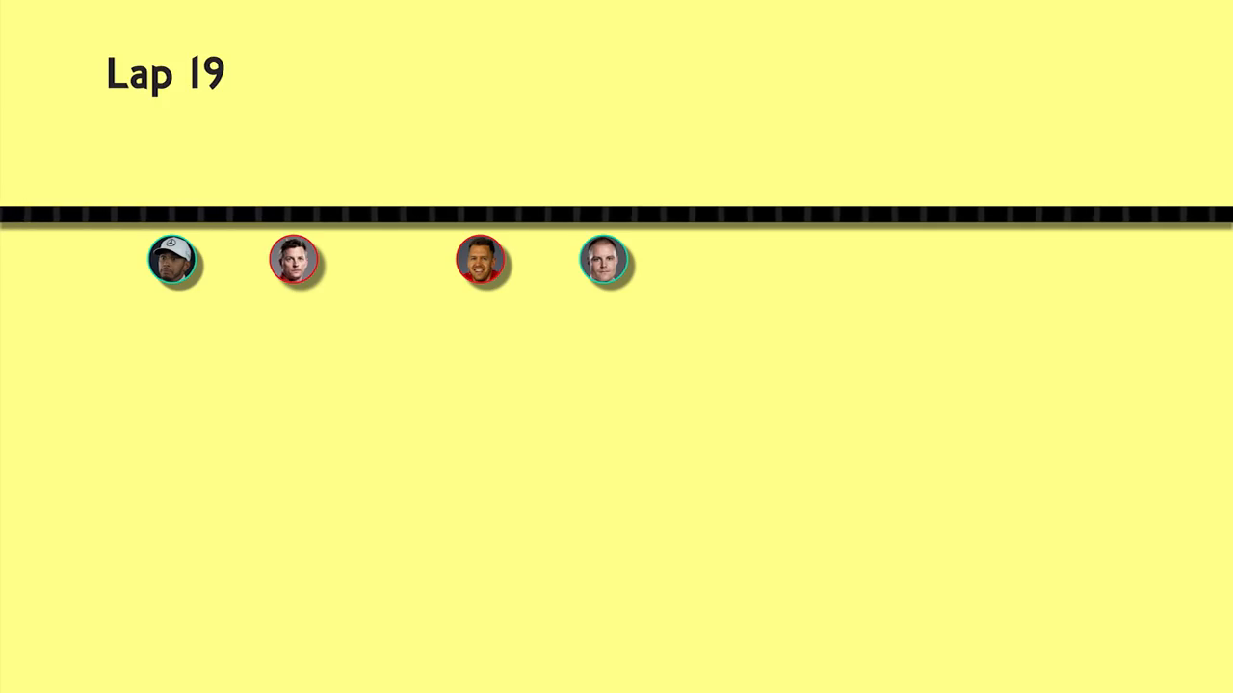
click(606, 261)
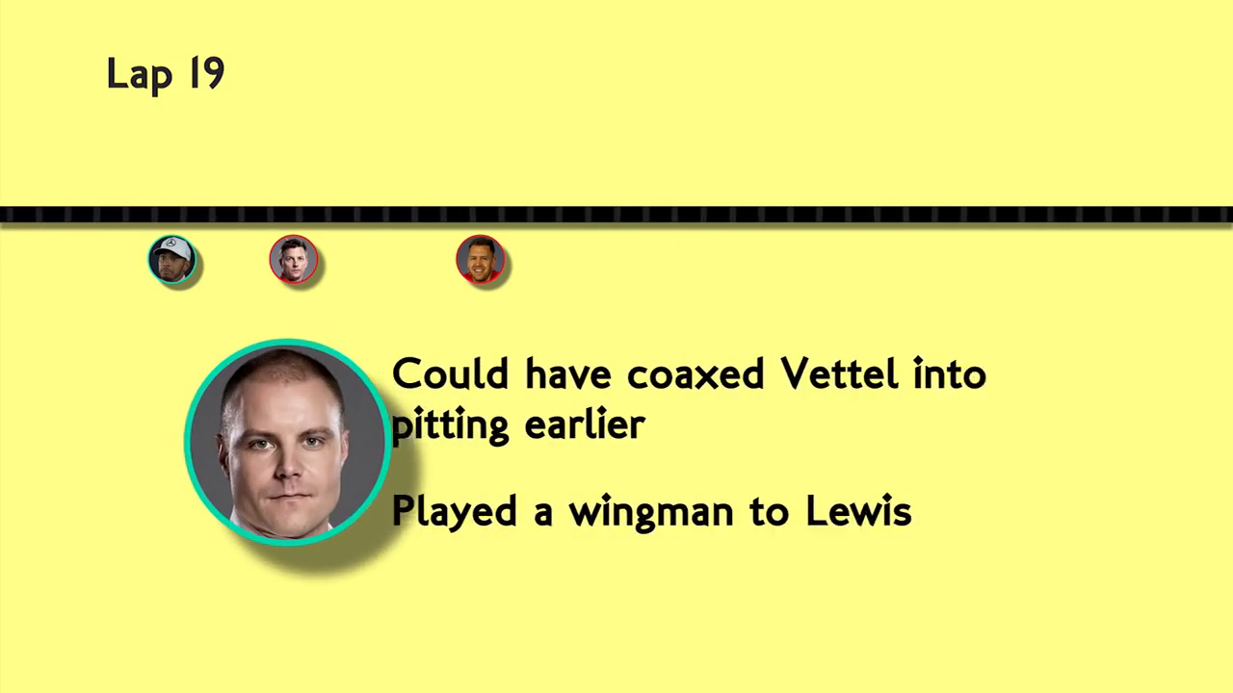